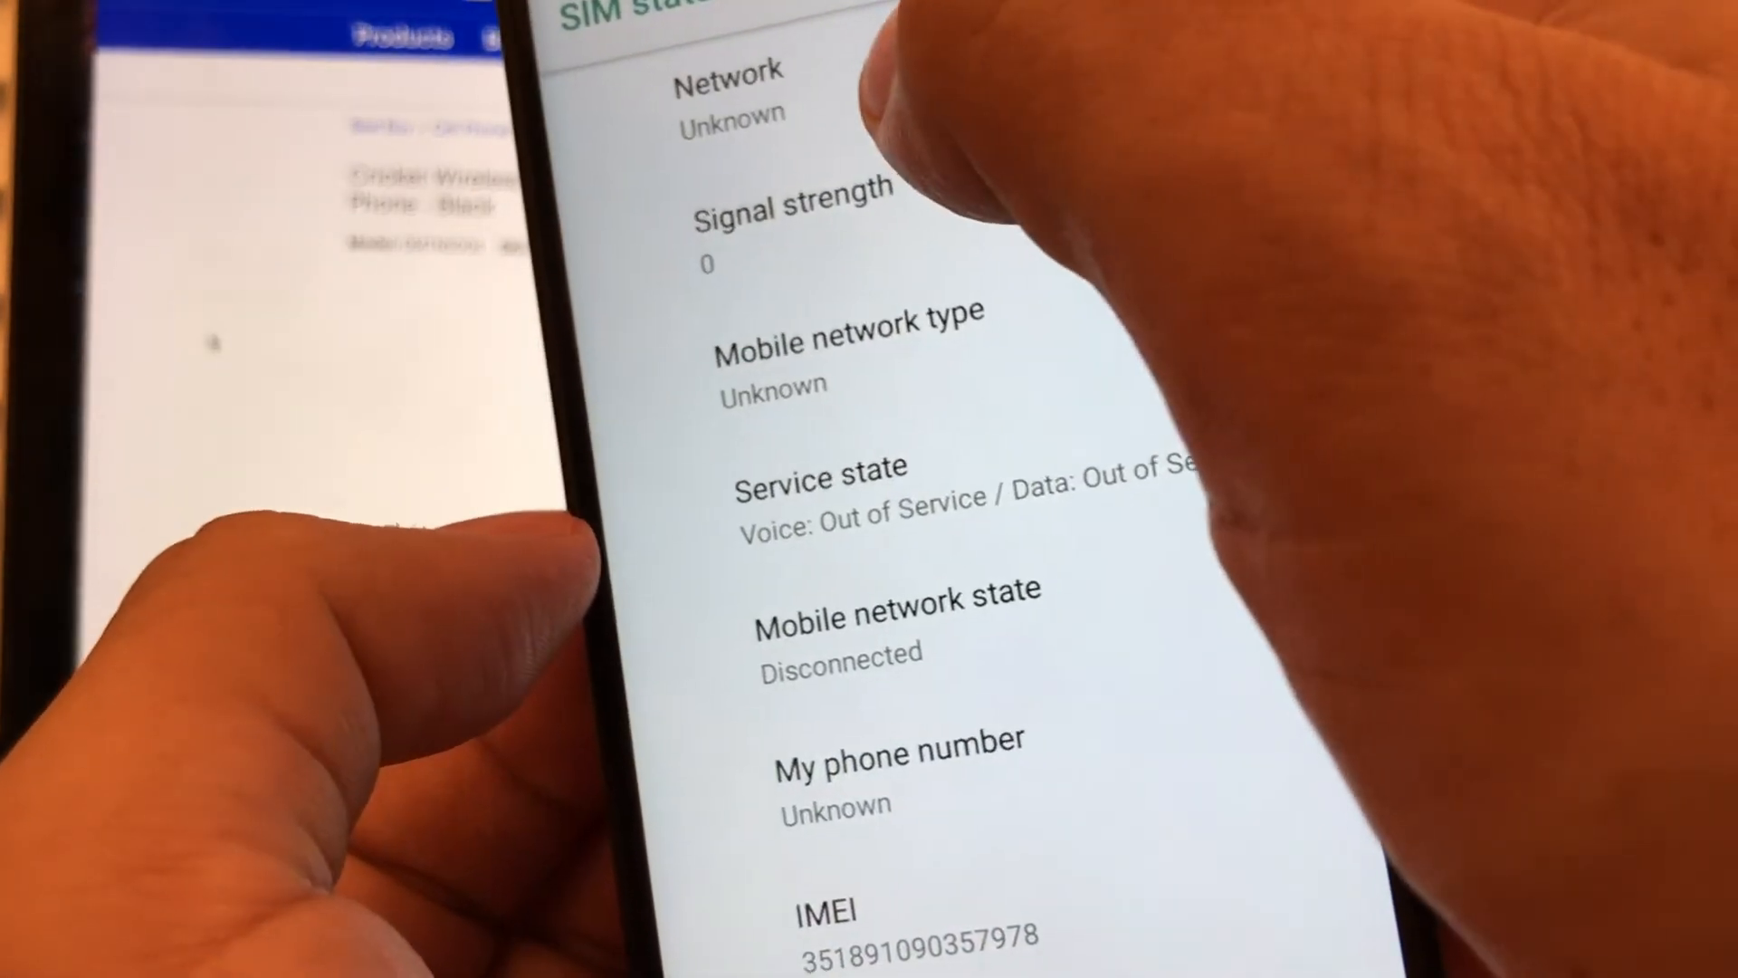
# Leave the SIM status details showing network unknown and return to the home screen
pyautogui.scroll(3)
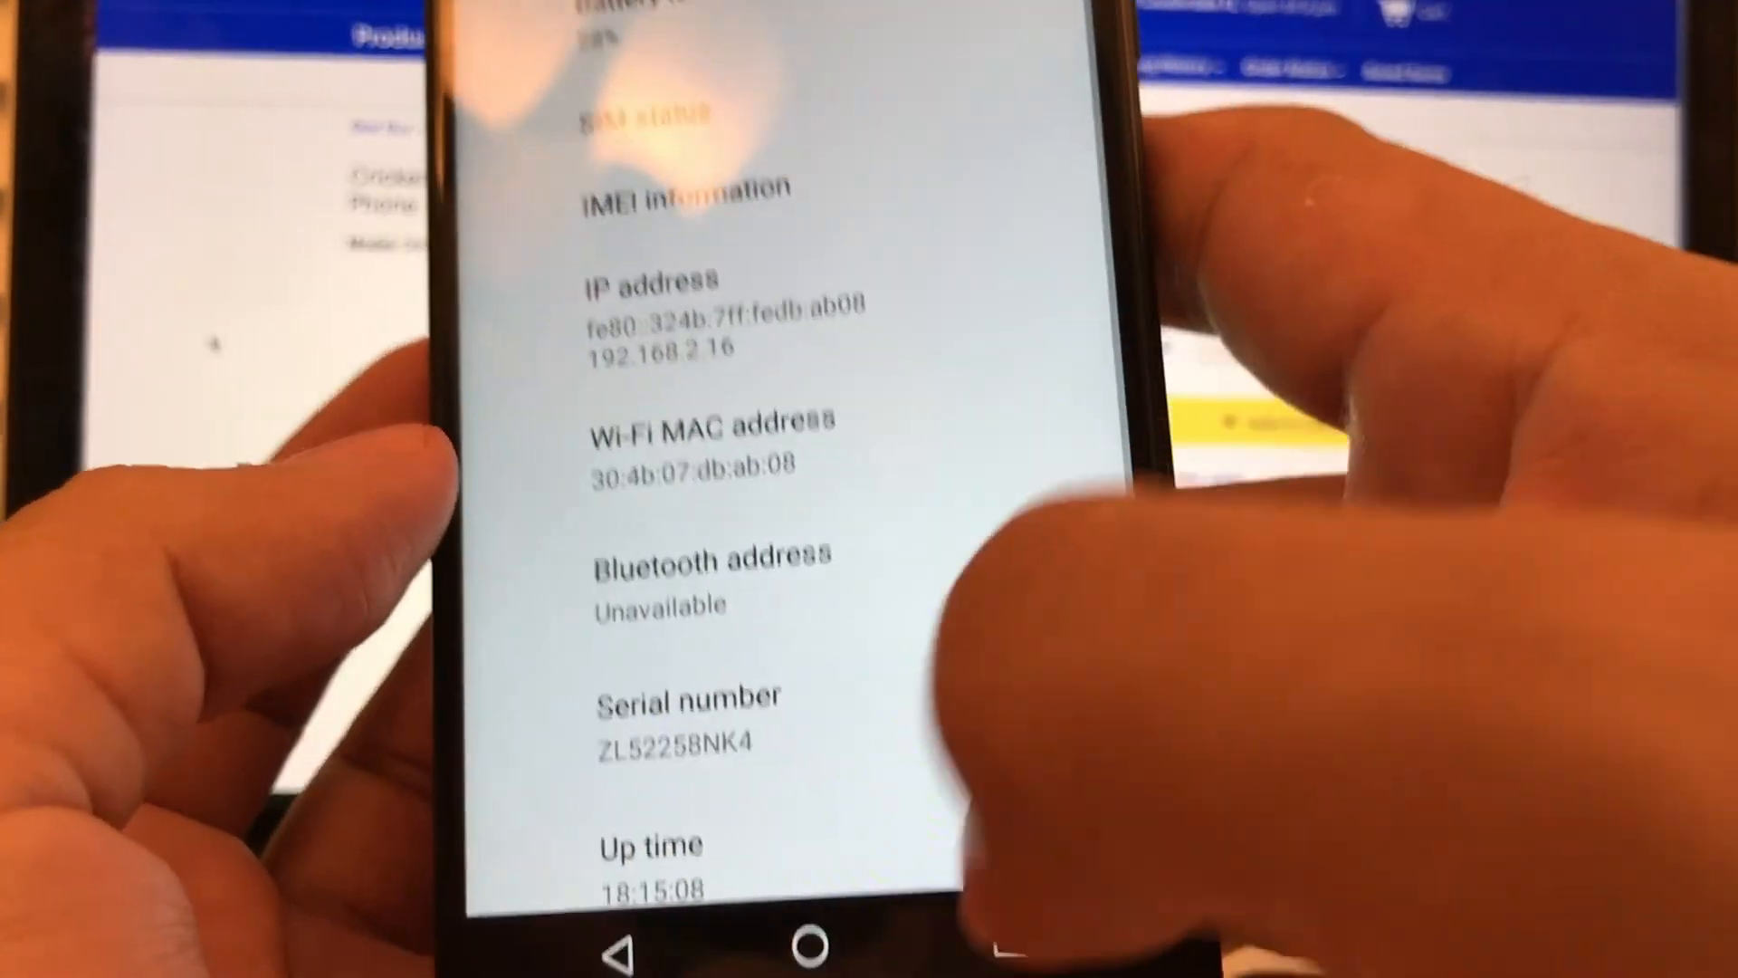
pyautogui.click(759, 929)
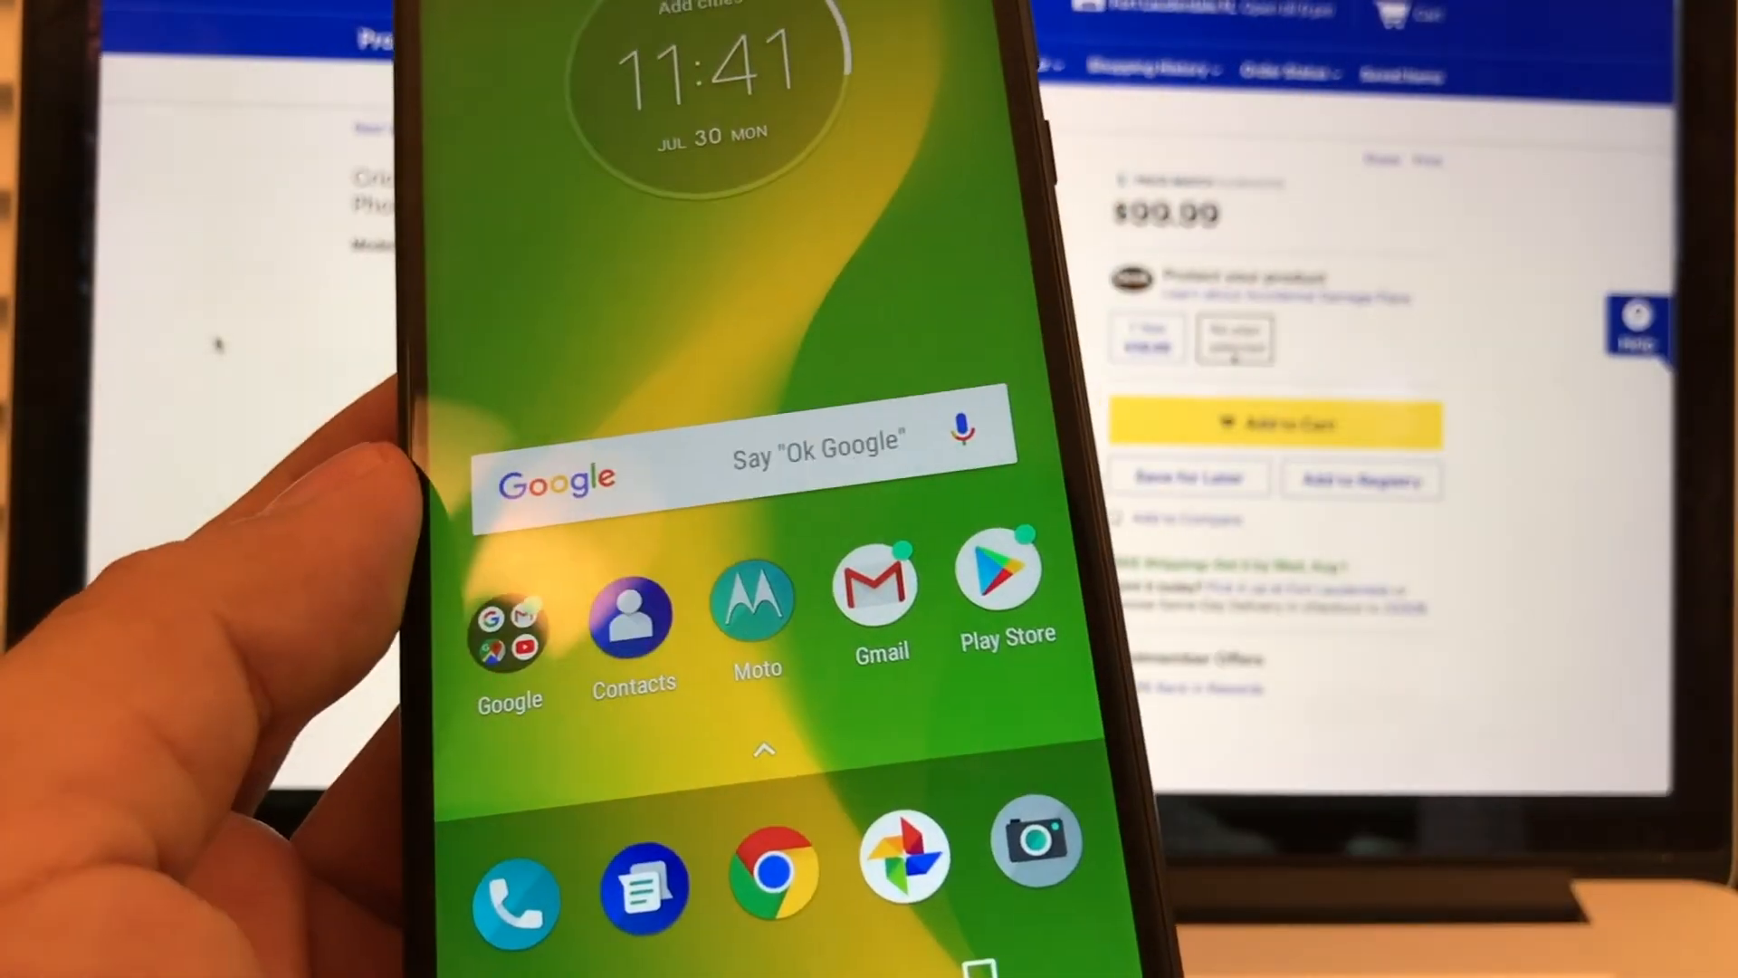